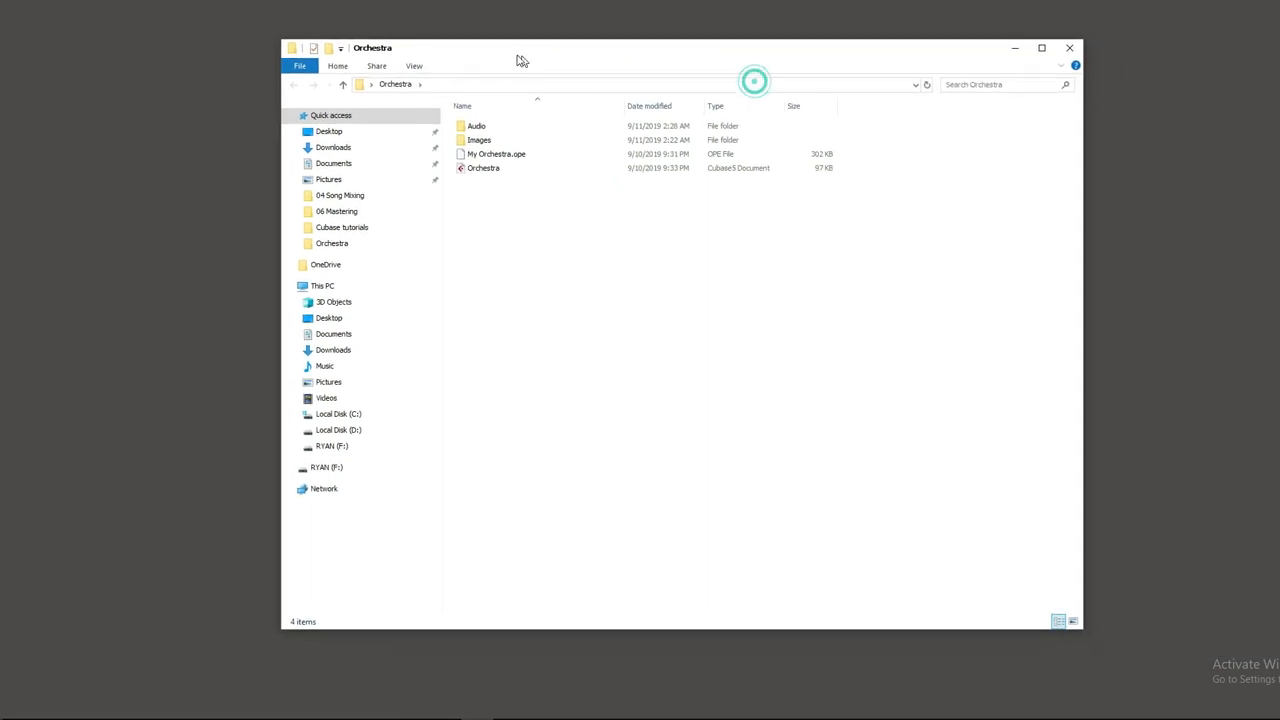
# Navigate drive F through Ready For Tomorrow 6 and Cubase 5 into the 06 Mastering folder
pyautogui.click(332, 446)
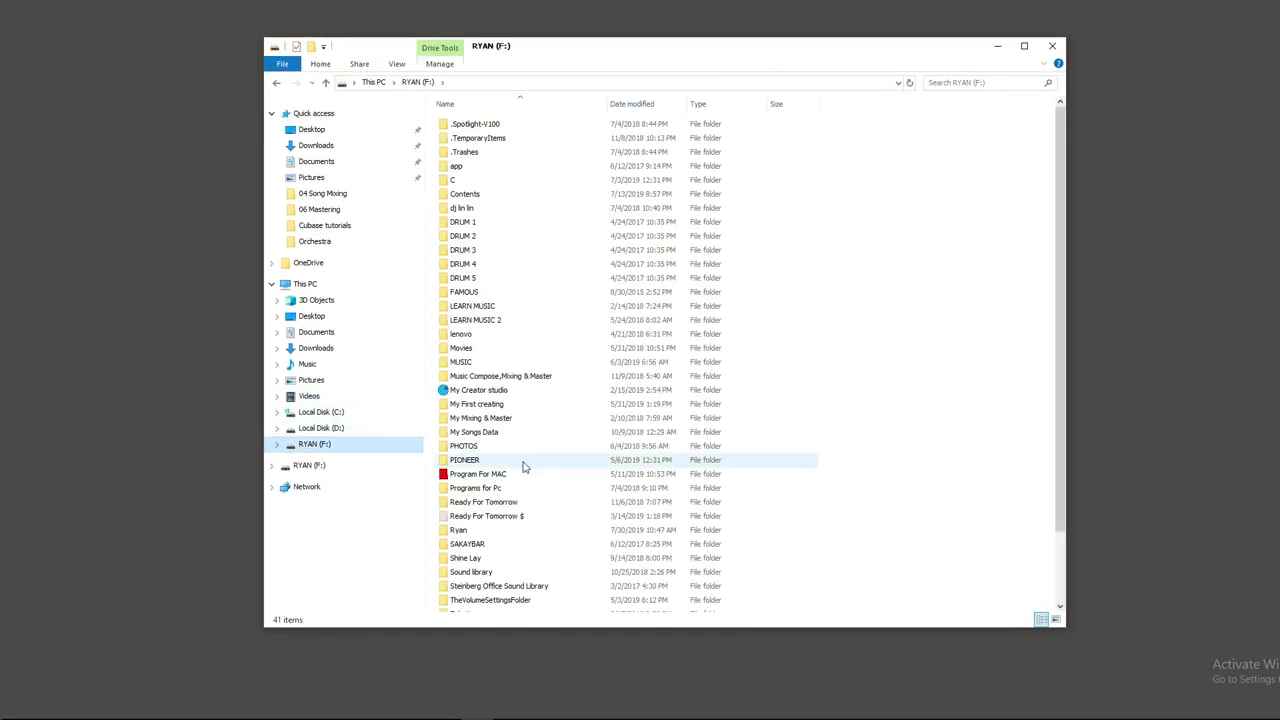
pyautogui.doubleClick(486, 516)
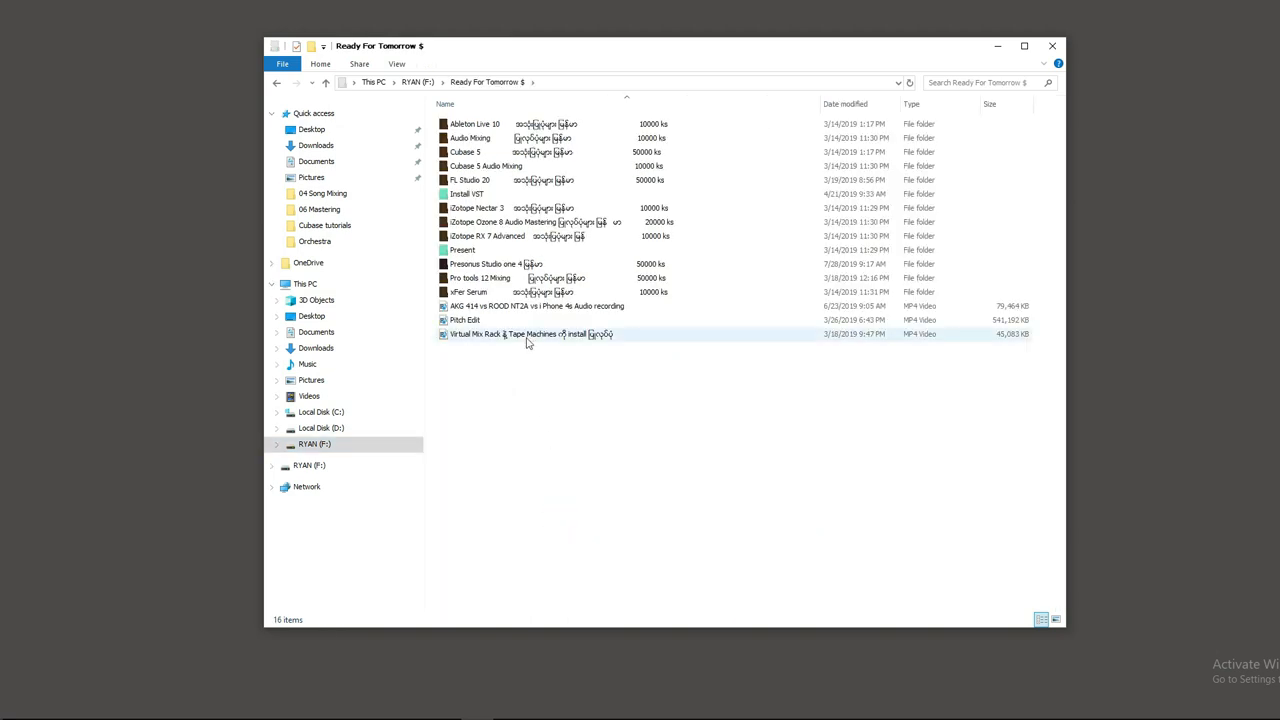
pyautogui.doubleClick(464, 152)
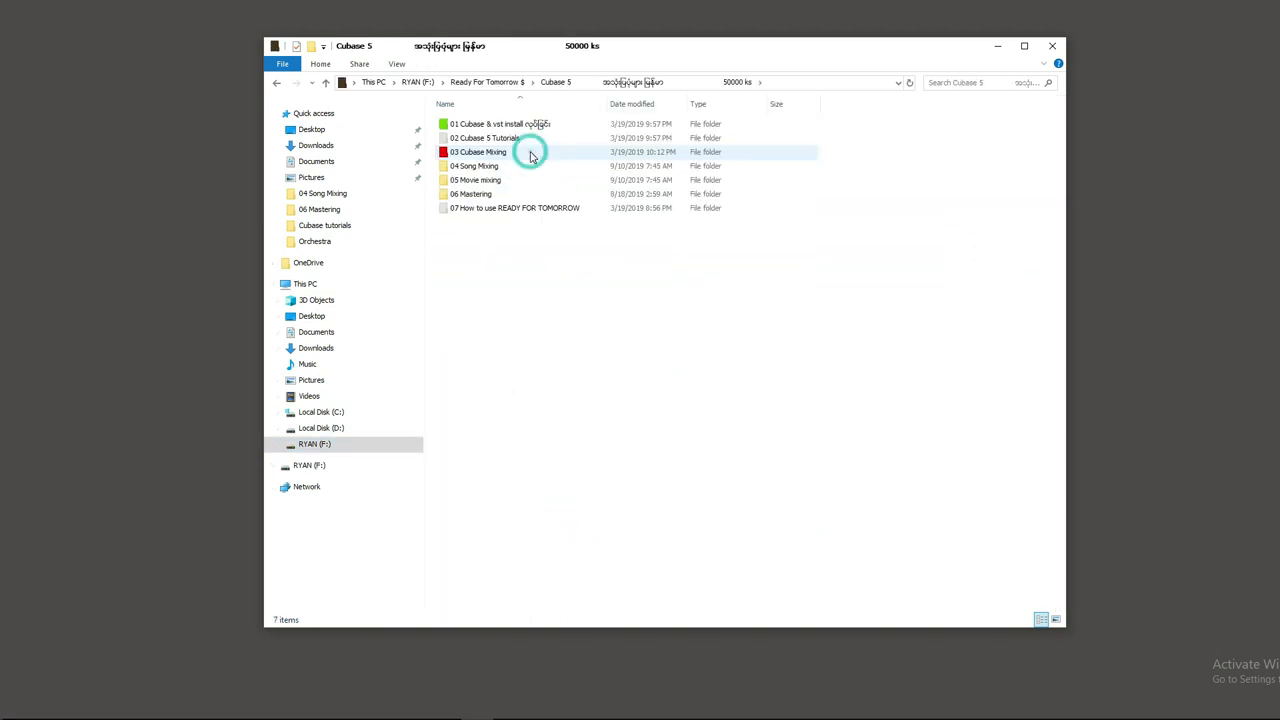
pyautogui.doubleClick(470, 192)
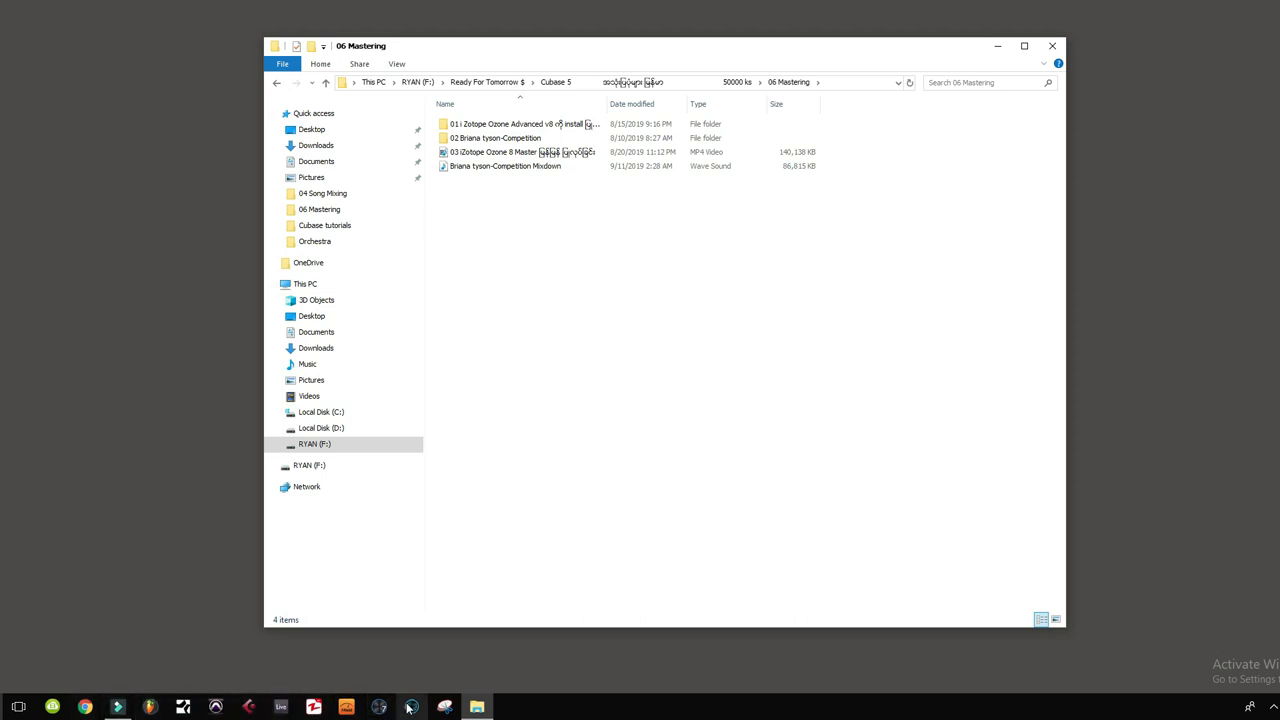
# Launch Ozone 8 and load the Brana mixdown WAV into a new session
pyautogui.click(408, 708)
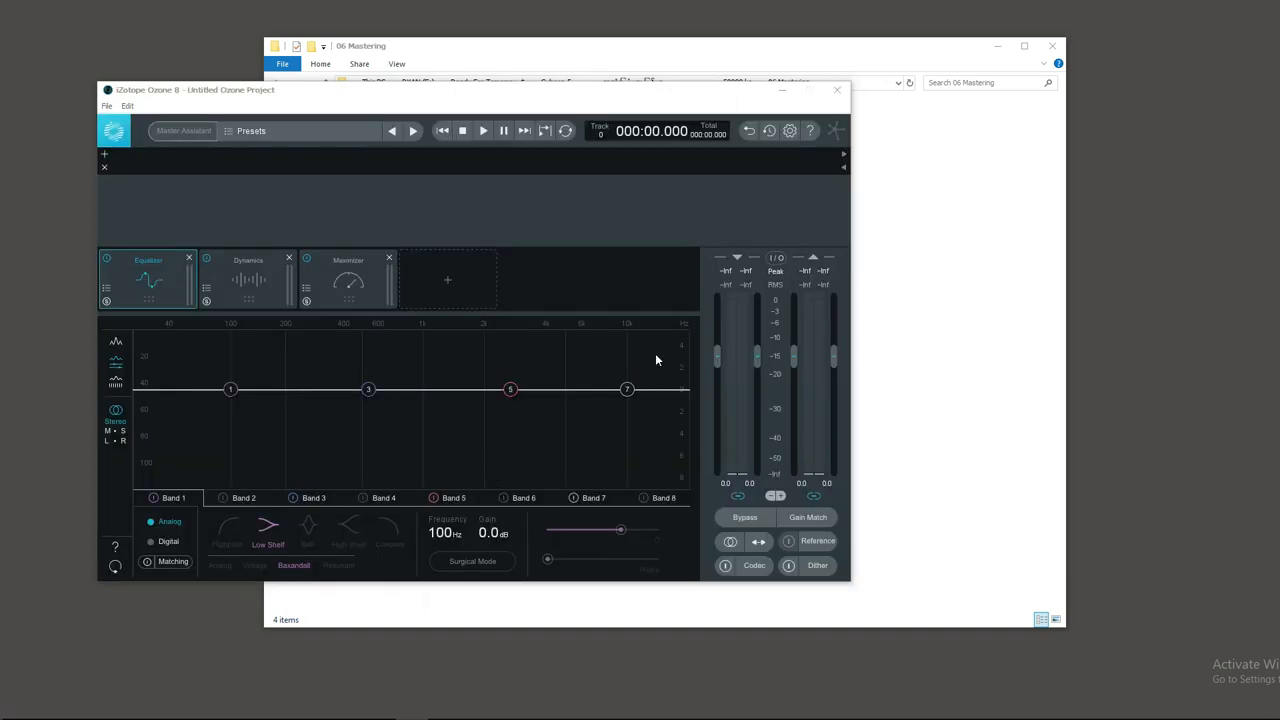
pyautogui.click(504, 166)
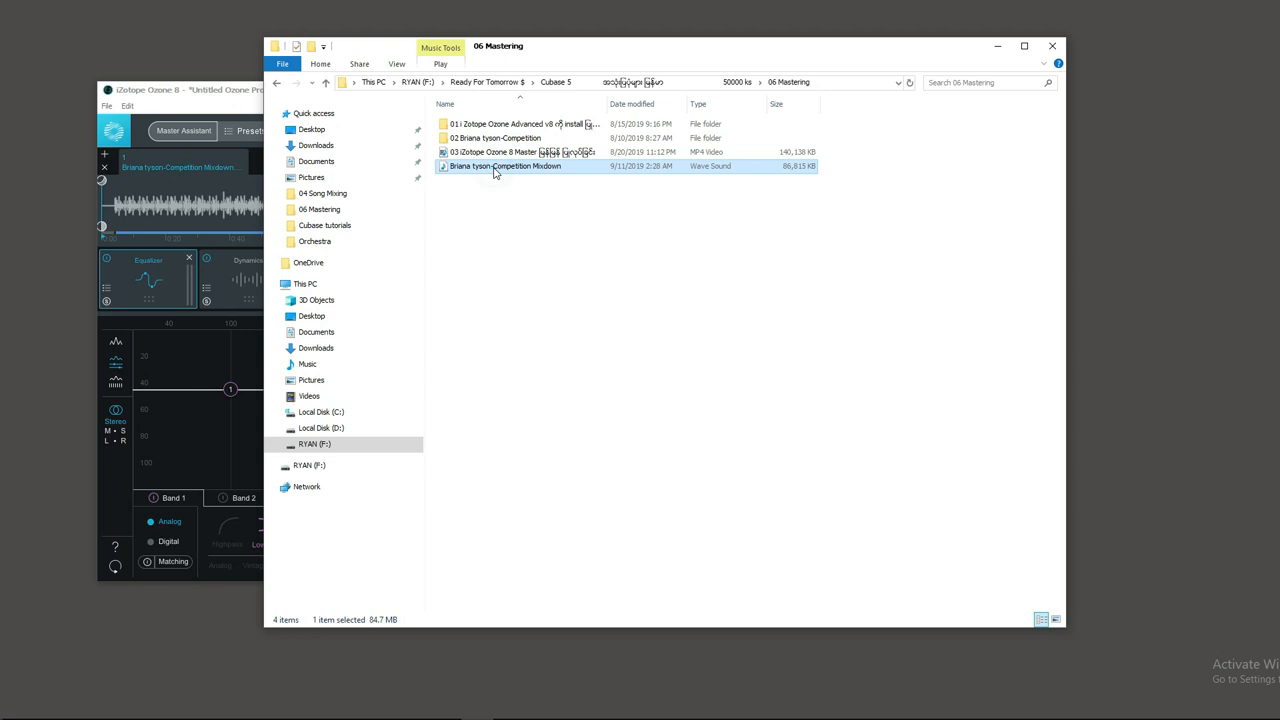
pyautogui.doubleClick(504, 166)
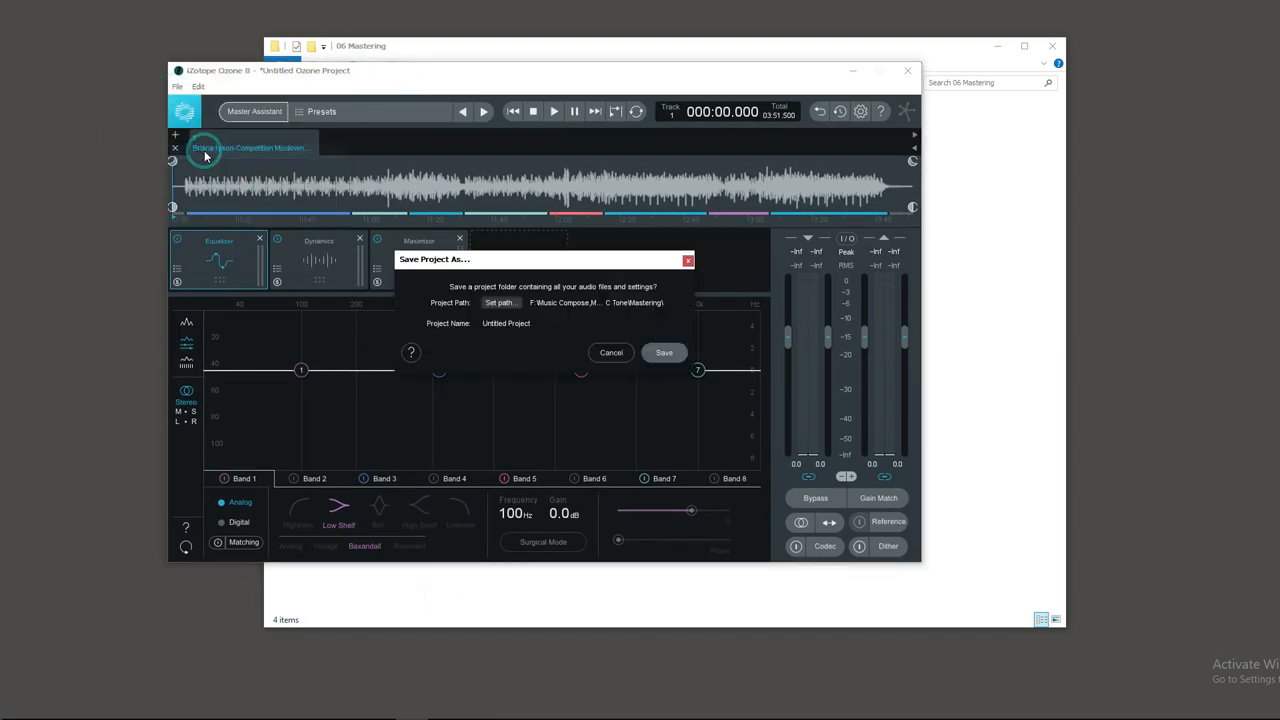
# Cut the default Untitled Project name from the Project Name field
pyautogui.rightClick(504, 322)
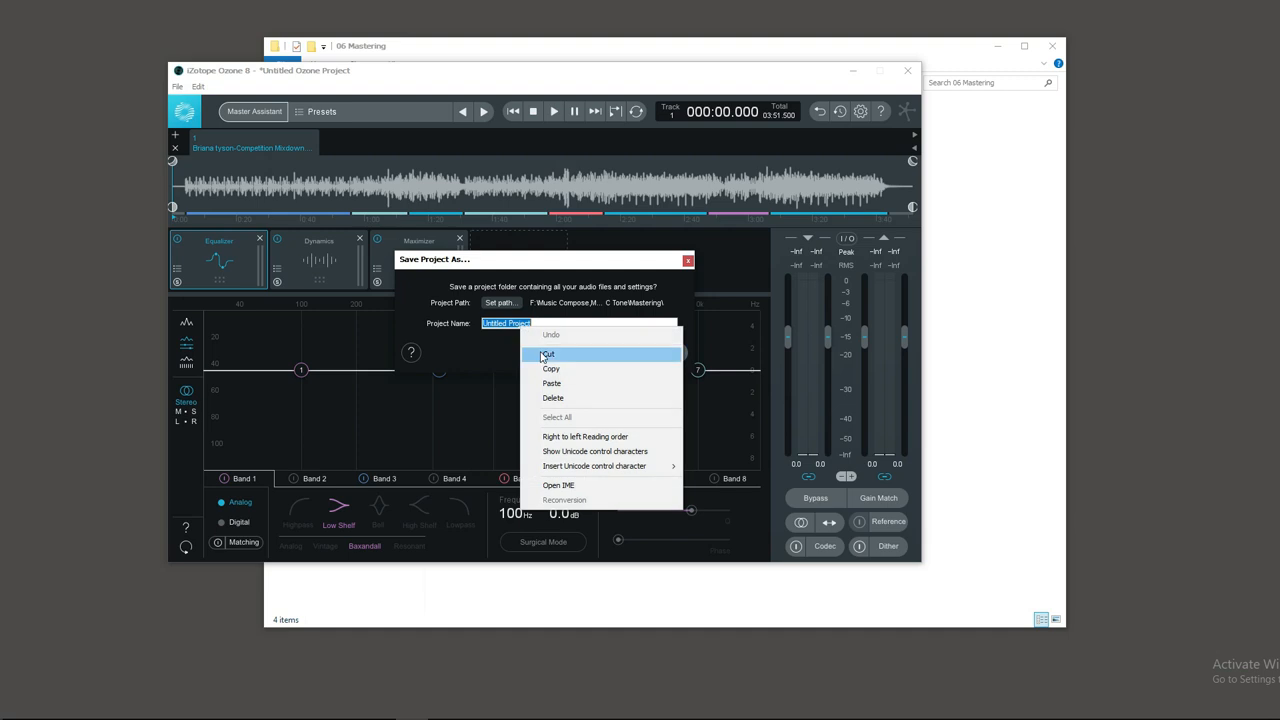
pyautogui.click(500, 302)
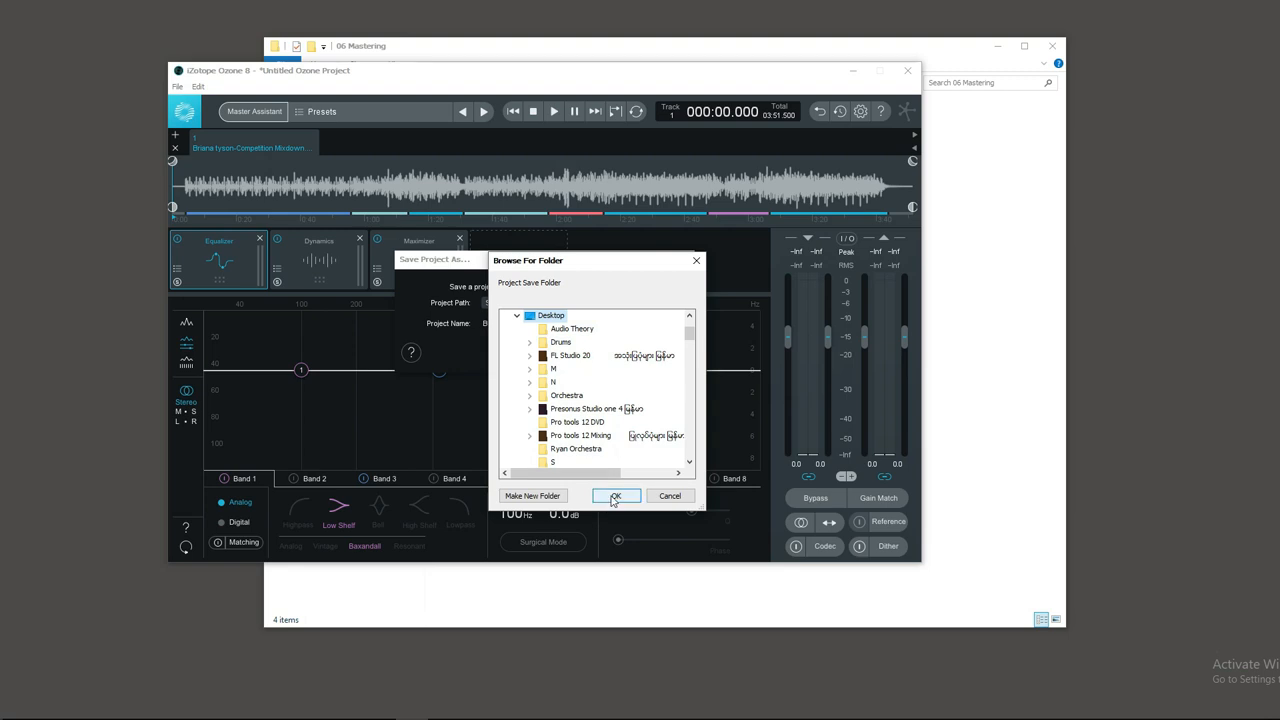
# Choose 06 Mastering inside Cubase 5 as the project's save folder
pyautogui.click(616, 496)
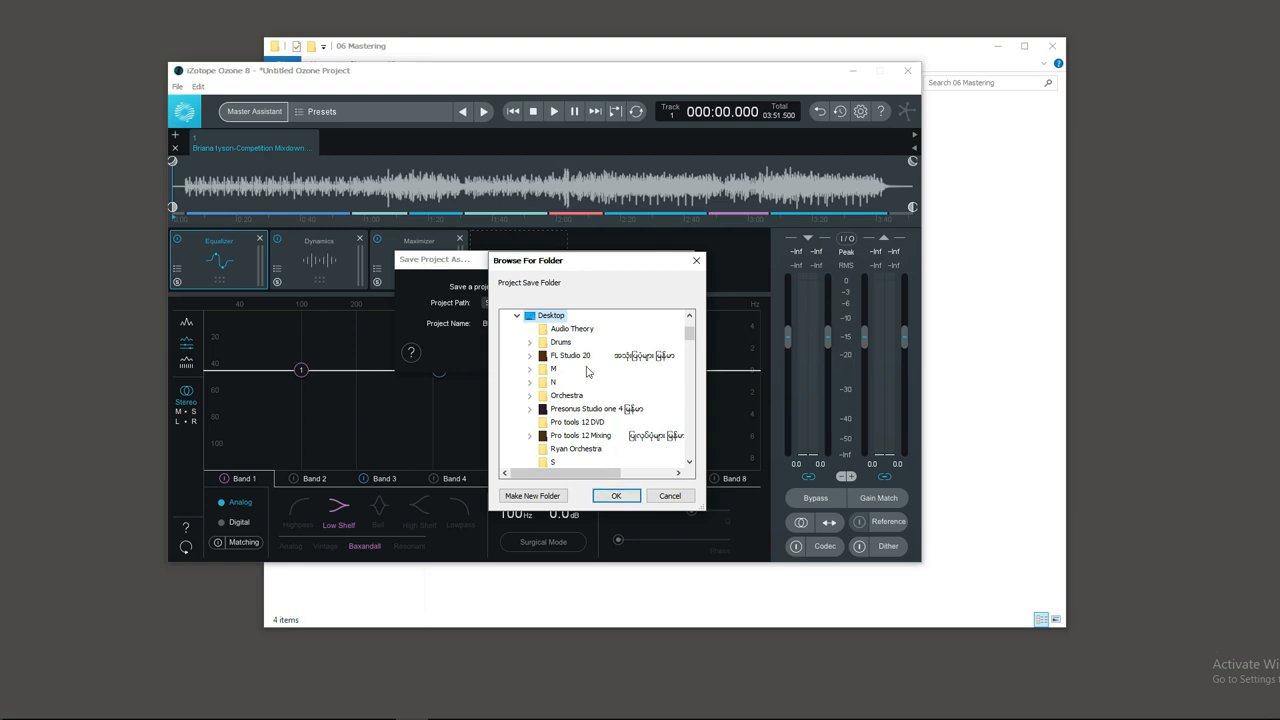
pyautogui.scroll(-3)
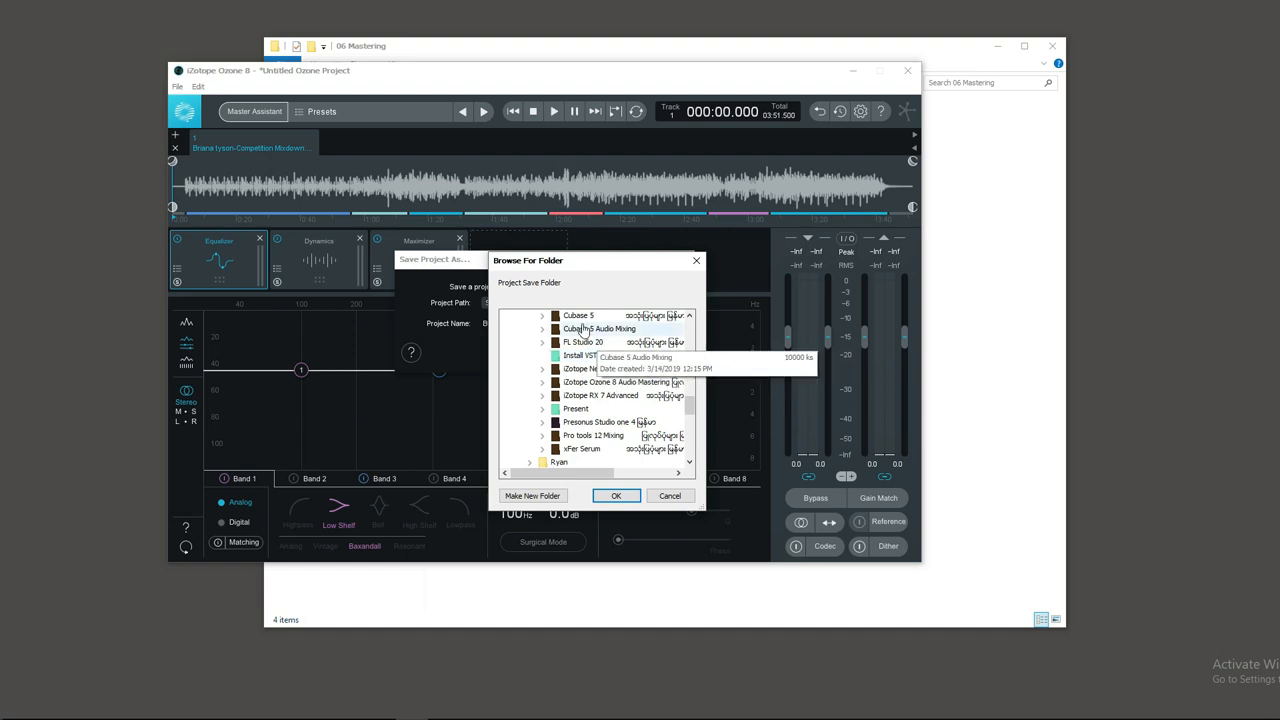
pyautogui.click(544, 316)
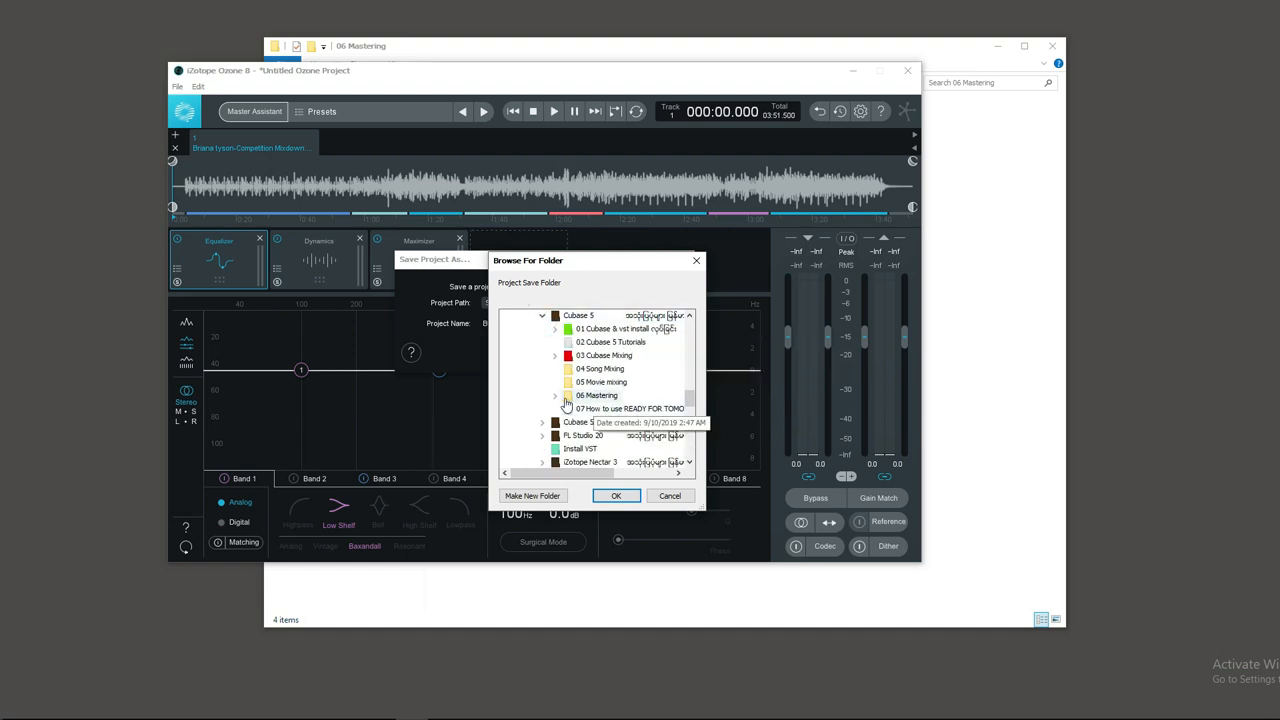
pyautogui.click(616, 496)
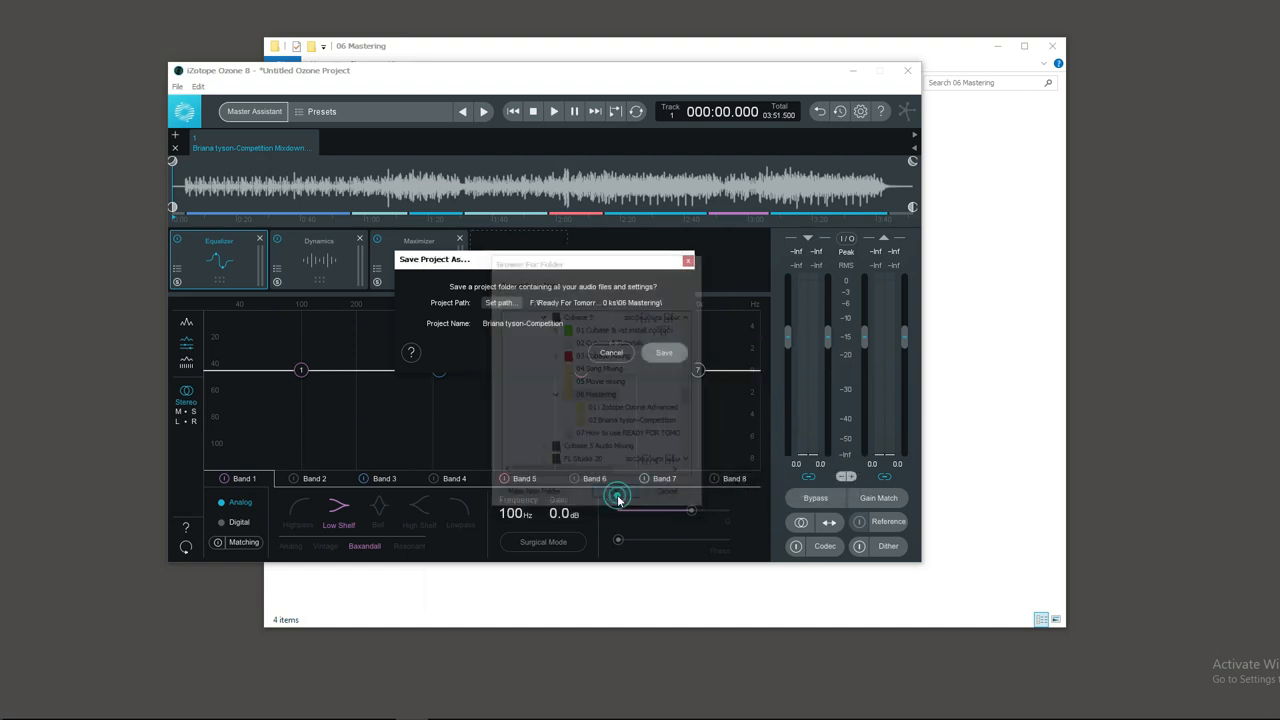
pyautogui.click(612, 352)
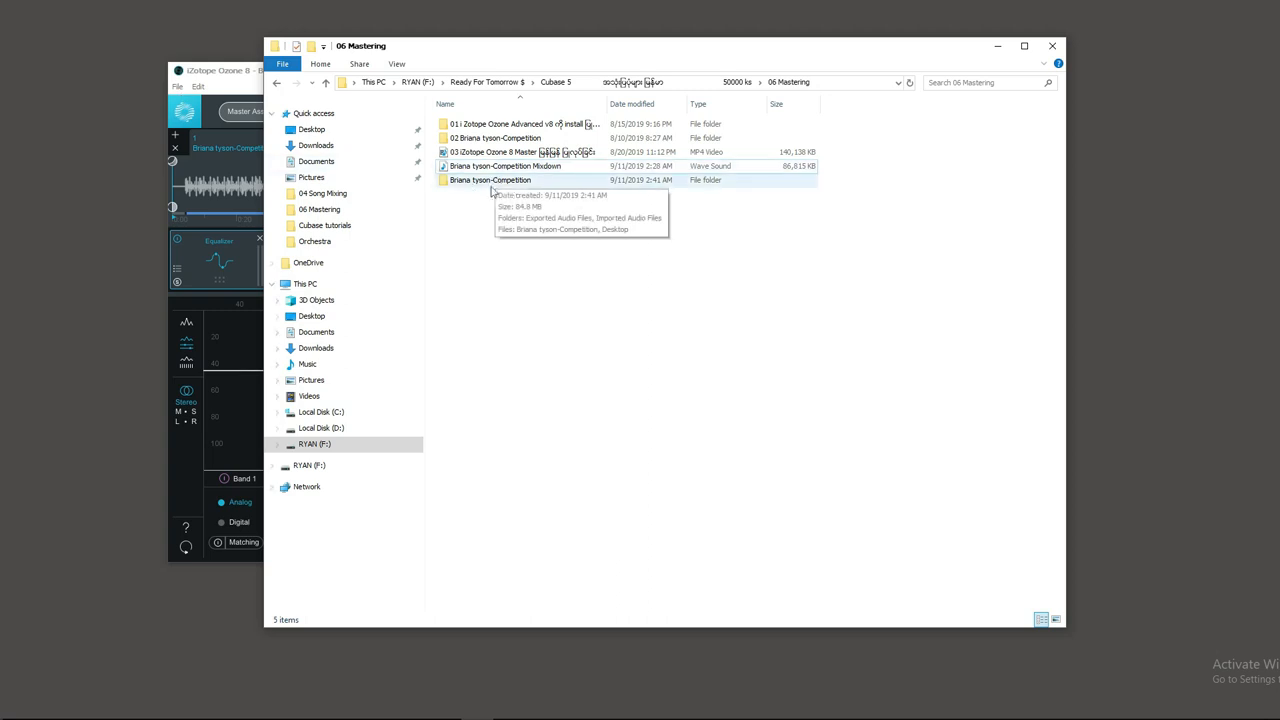
pyautogui.click(490, 180)
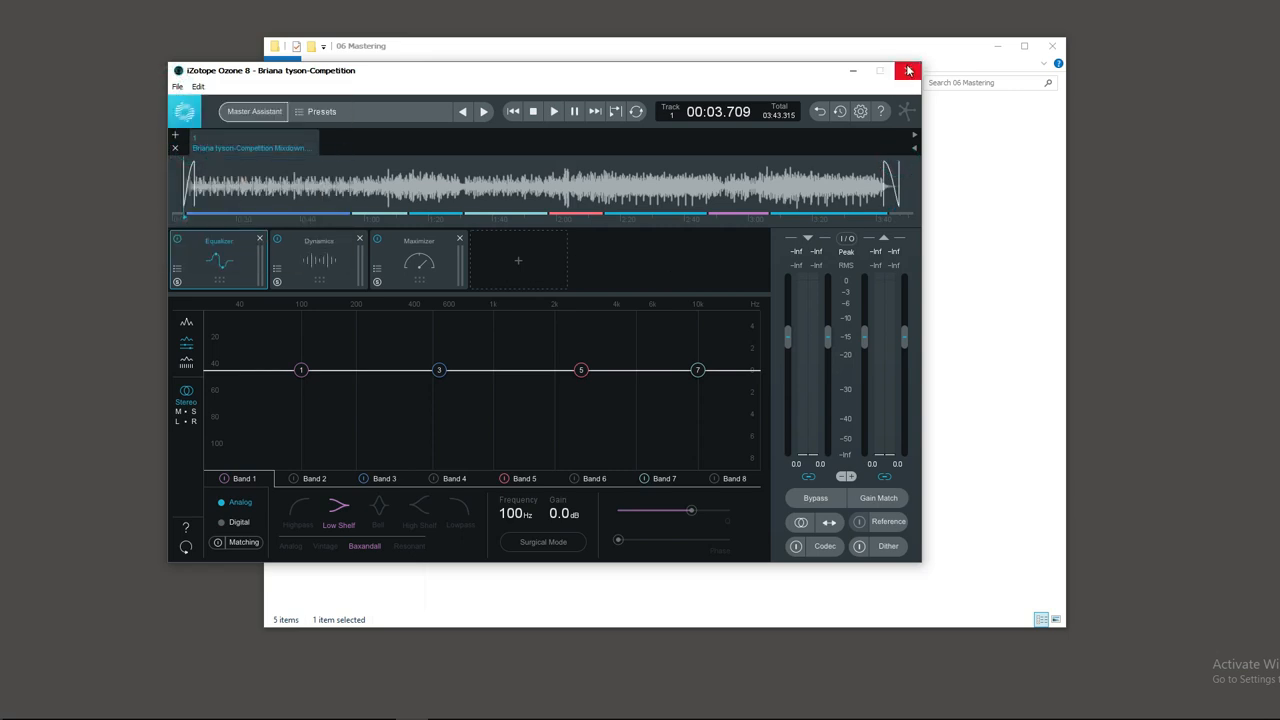
pyautogui.click(908, 70)
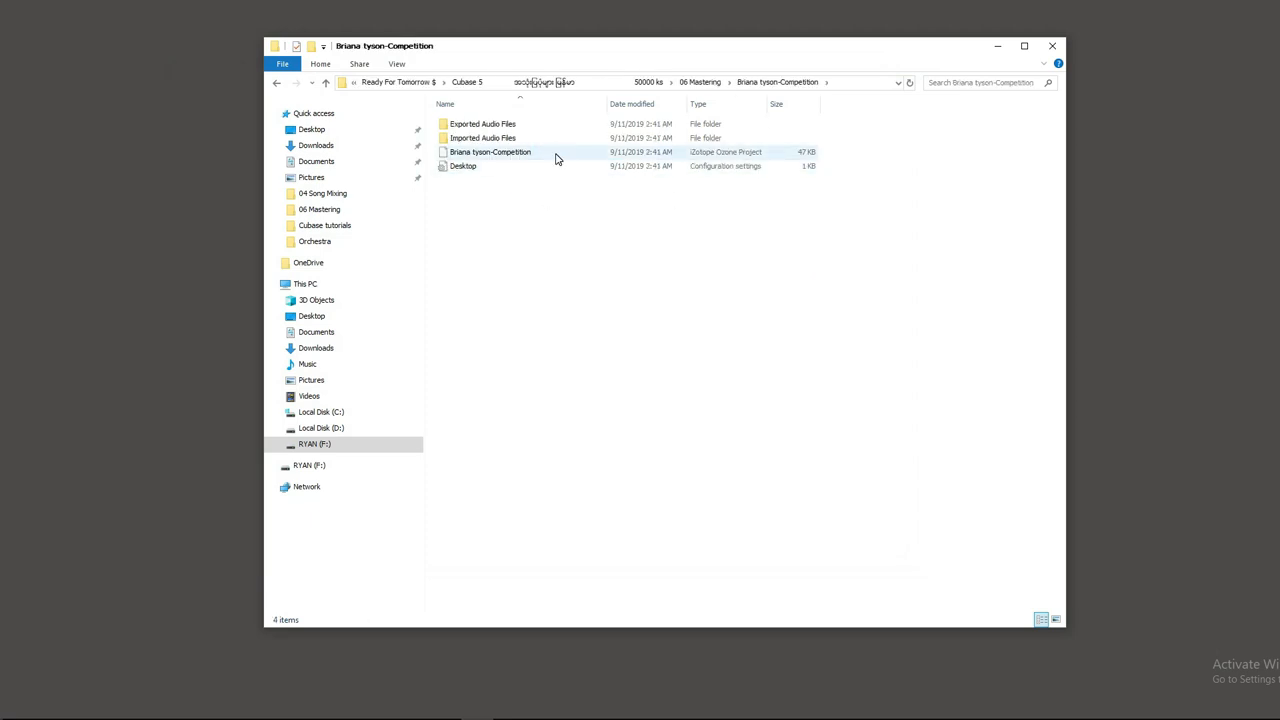
pyautogui.doubleClick(490, 152)
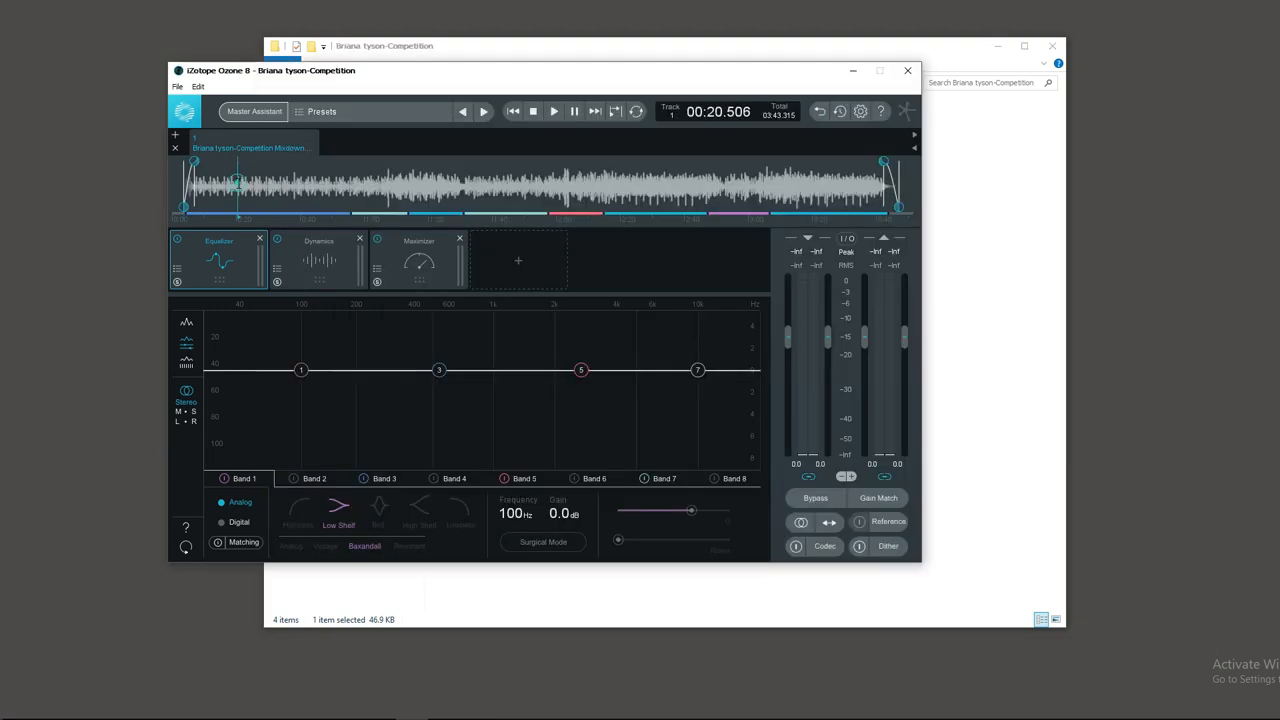
pyautogui.click(238, 184)
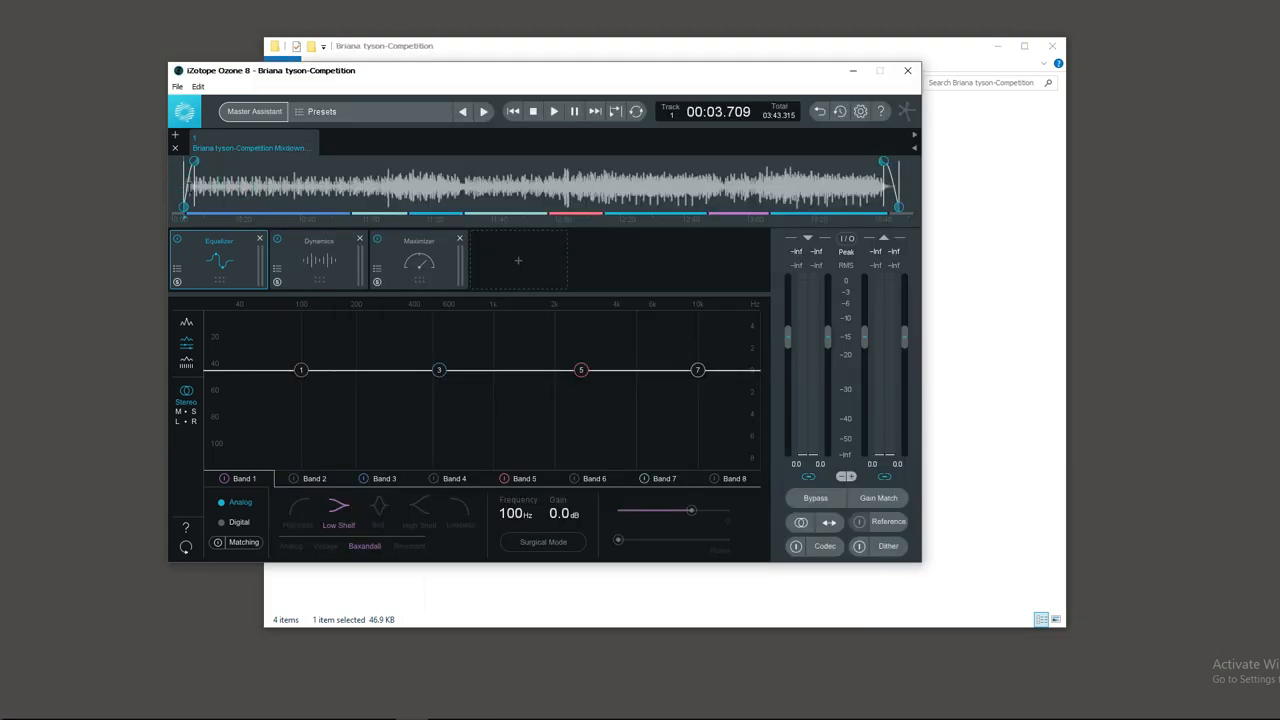